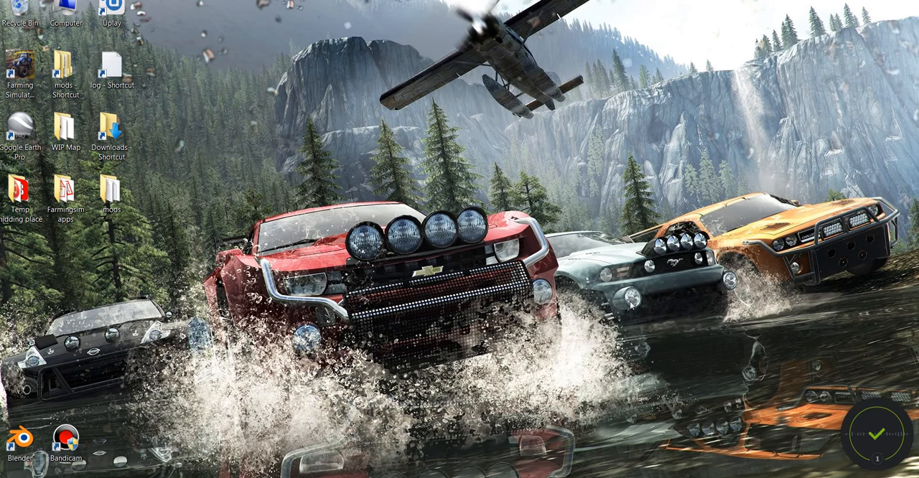
mouse_move(632, 315)
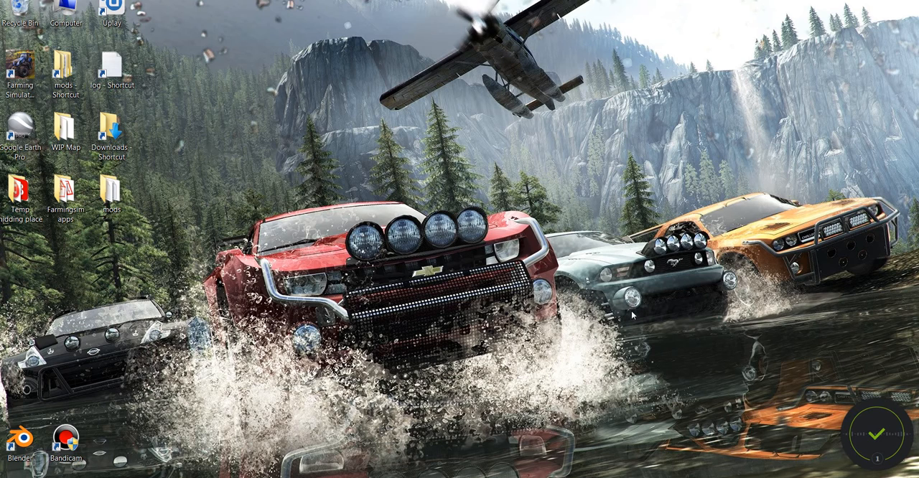
mouse_move(628, 281)
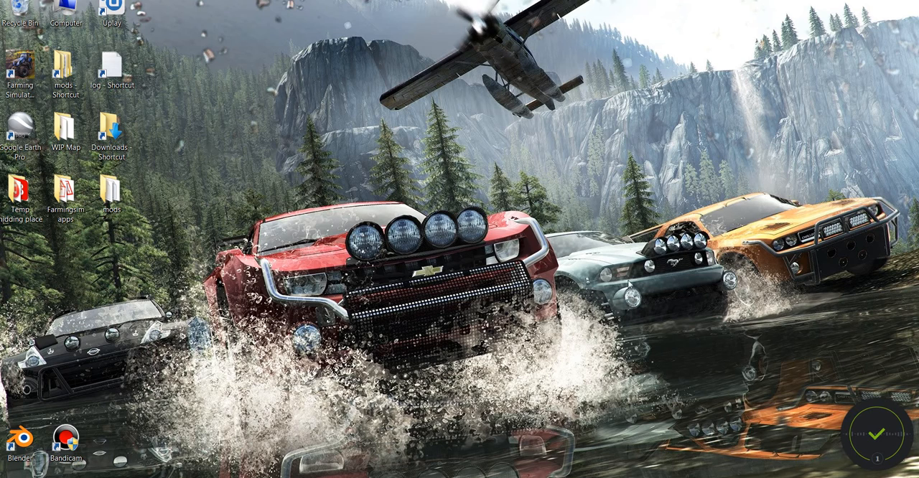
mouse_move(433, 243)
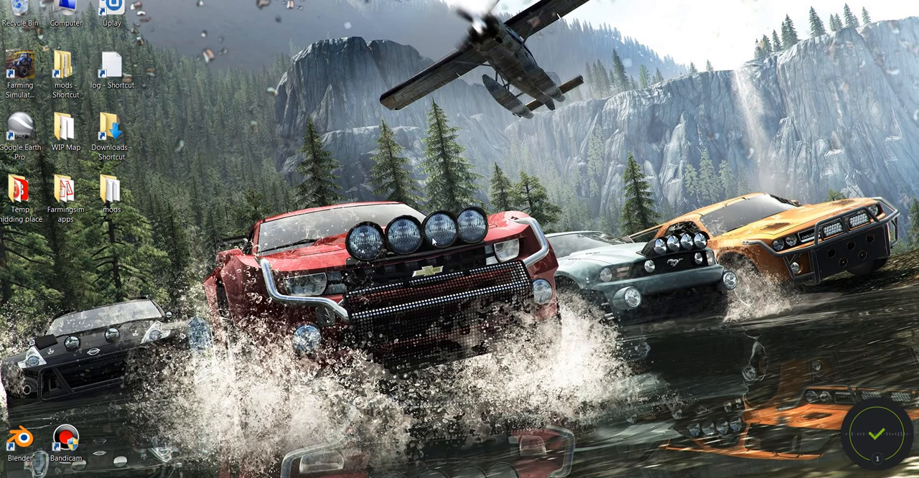
- Reach the Documents library from the Start menu
click(65, 445)
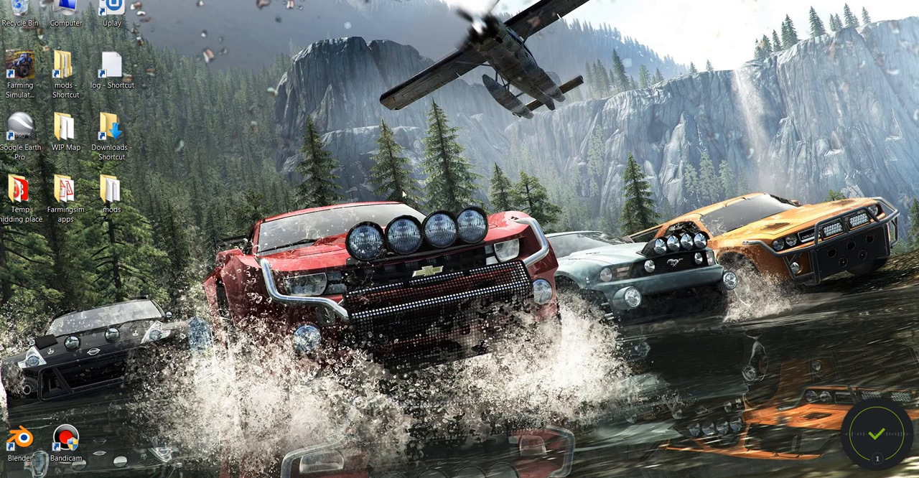
mouse_move(401, 194)
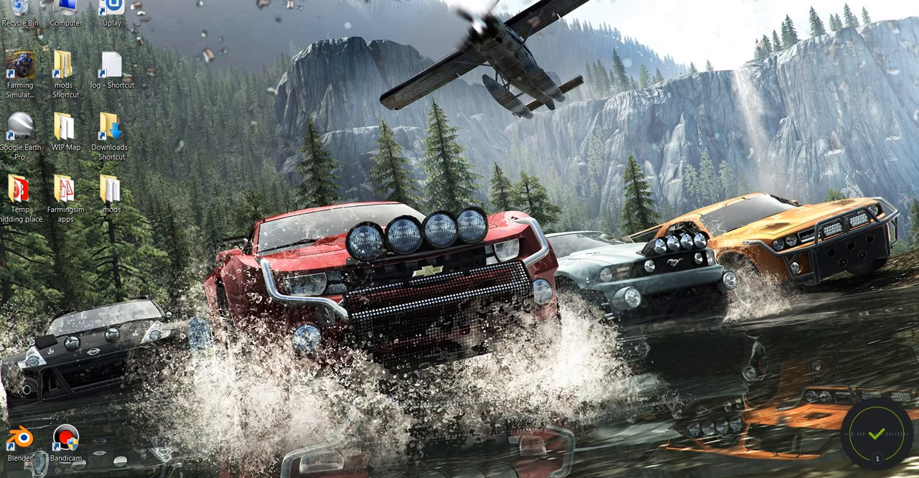
click(8, 471)
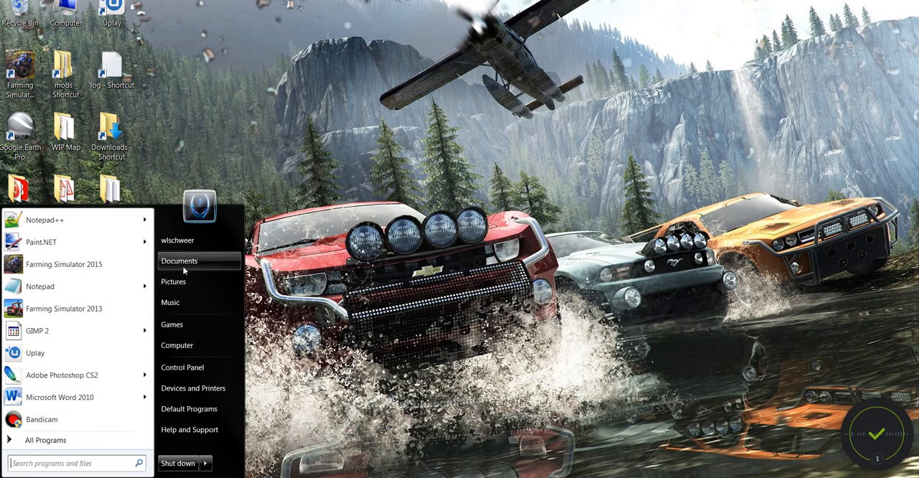
click(178, 261)
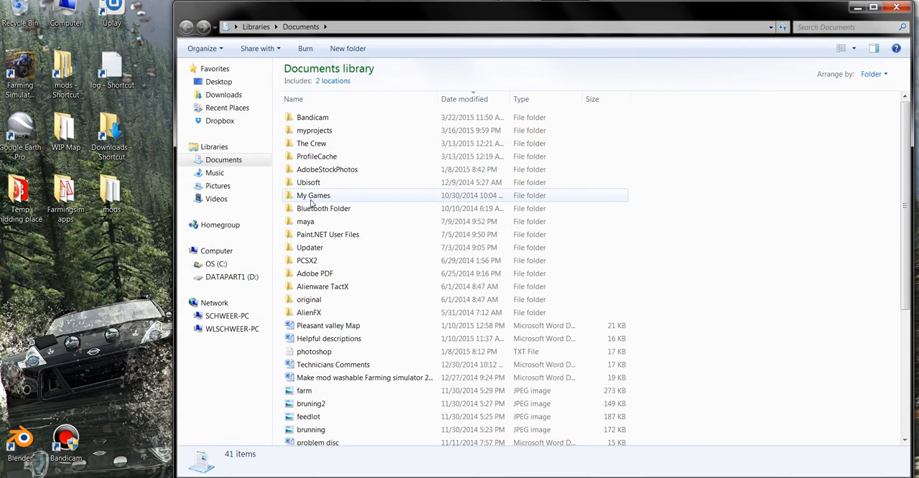
- Enter My Games > FarmingSimulator2015 and select the log text file
double_click(313, 195)
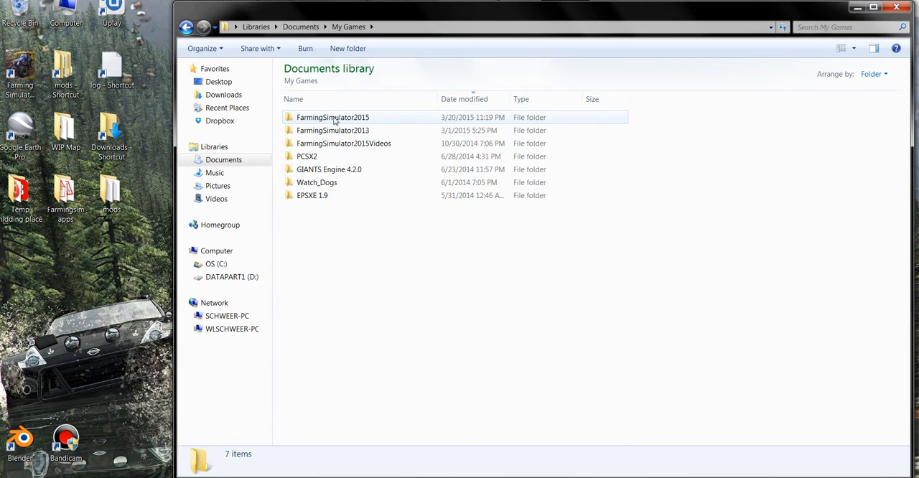
double_click(333, 117)
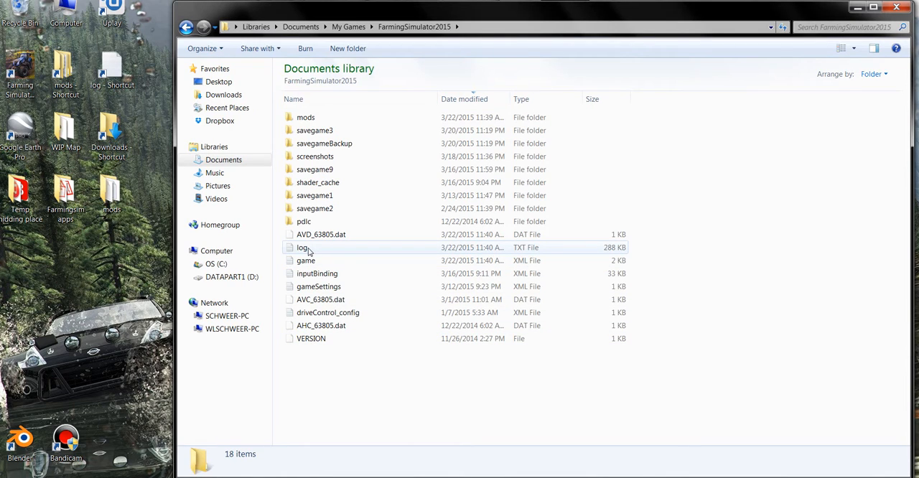
click(303, 247)
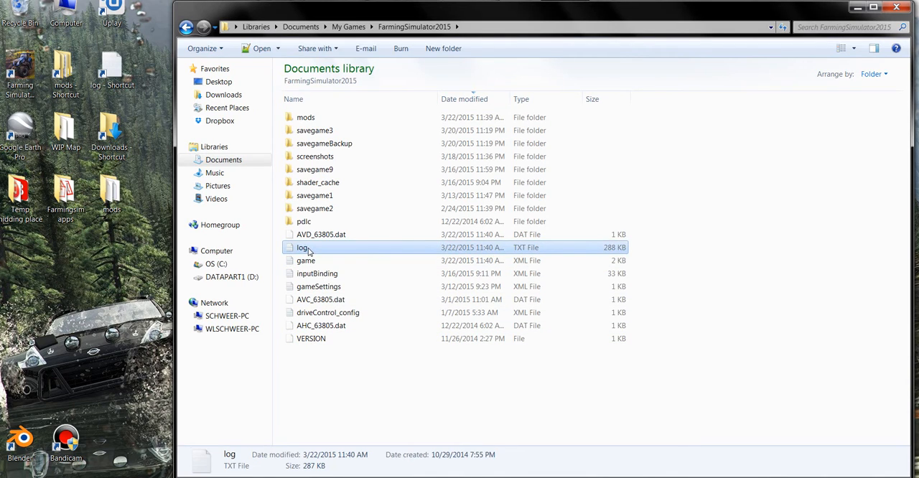
mouse_move(322, 252)
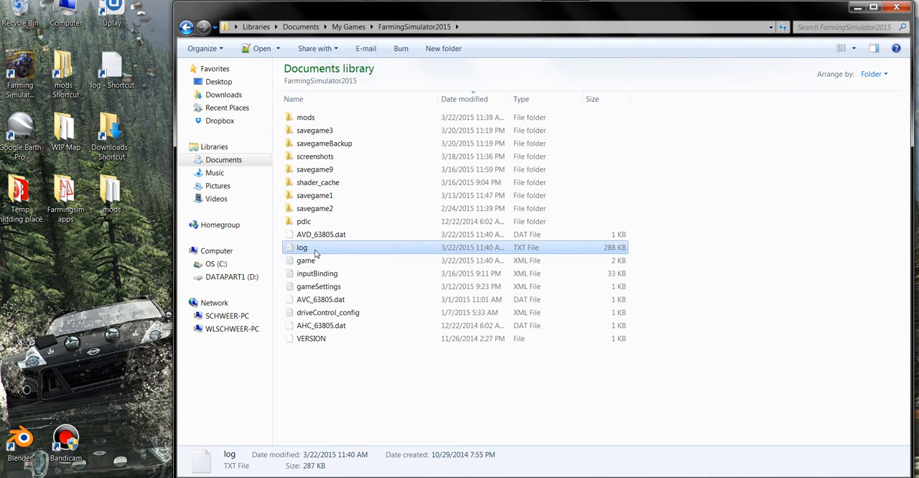
- Open log.txt with 'Edit with Notepad++' from its context menu
right_click(301, 247)
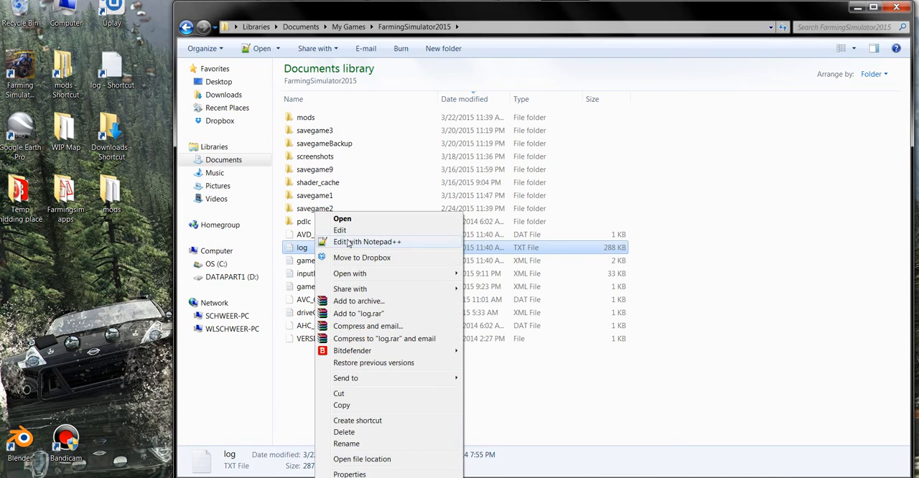
click(368, 241)
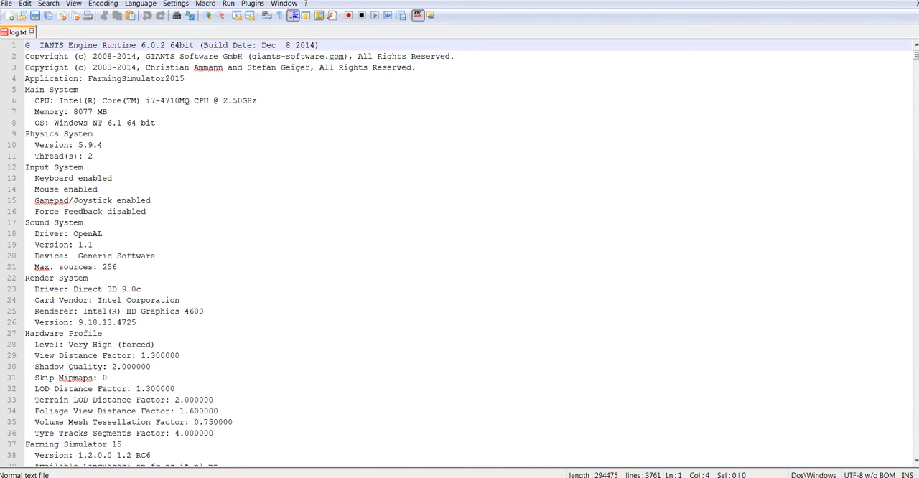
- Scroll the log to around line 80, showing mod loading and the first 'index out of range' error with its LUA call stack
scroll(down, 3)
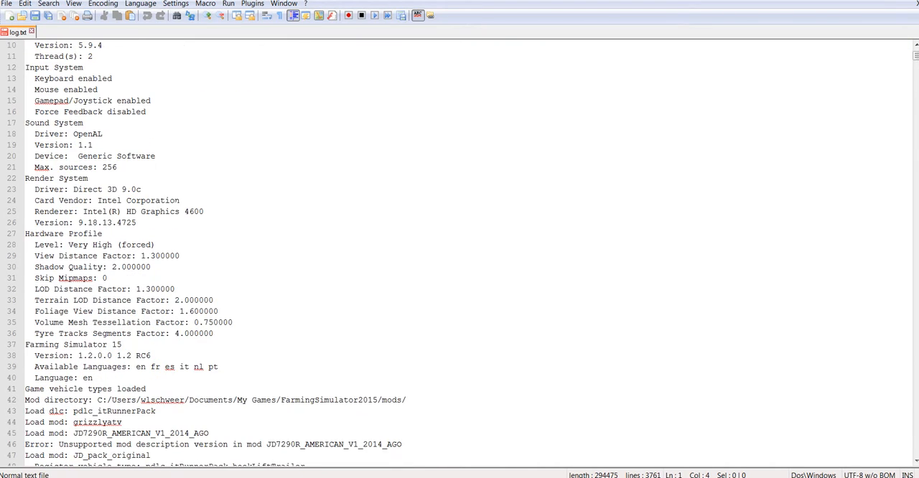
scroll(down, 3)
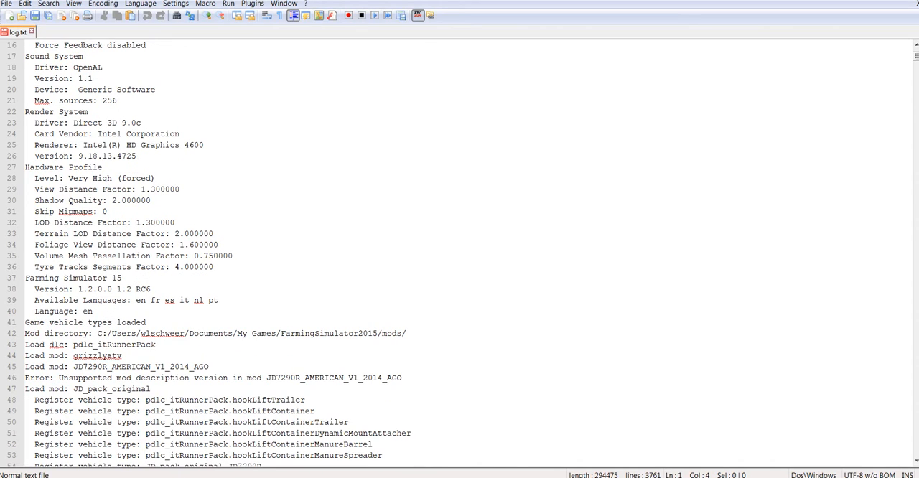
scroll(down, 3)
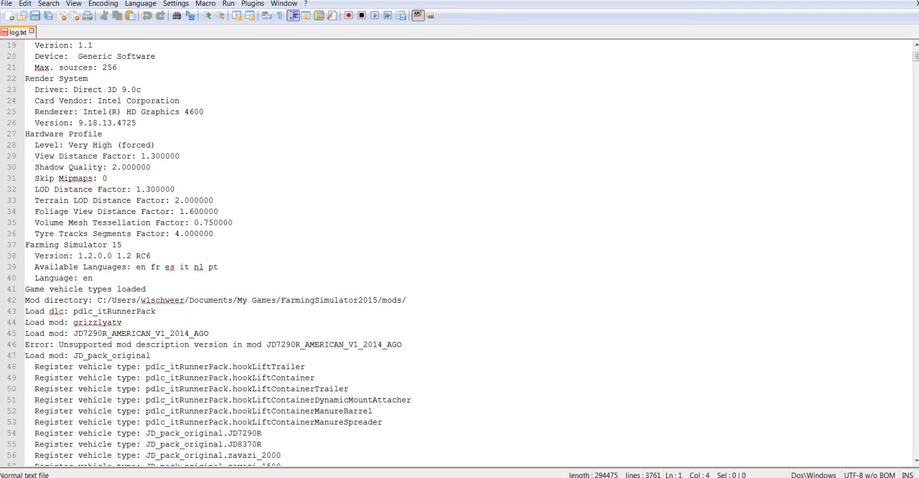
scroll(down, 3)
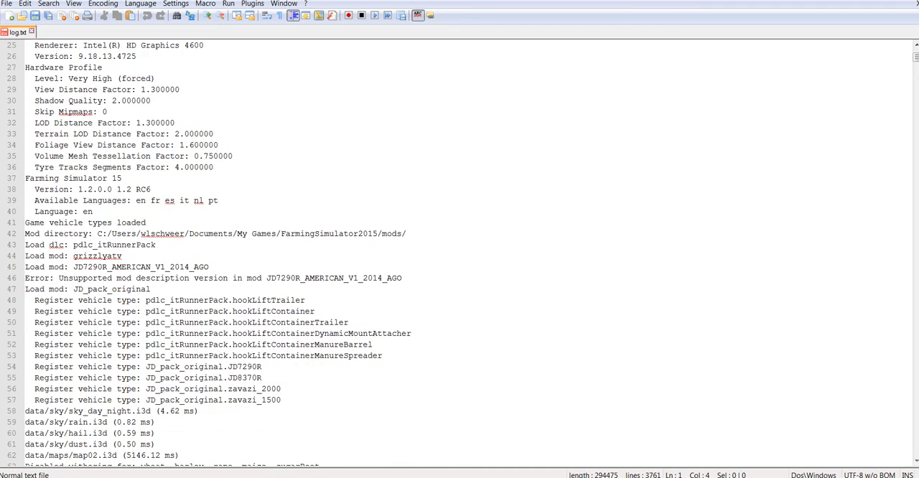
scroll(down, 3)
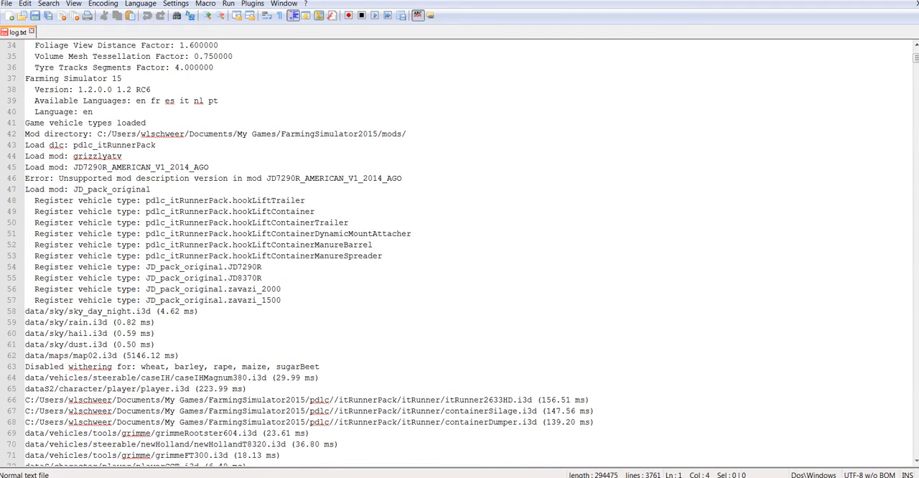
scroll(down, 3)
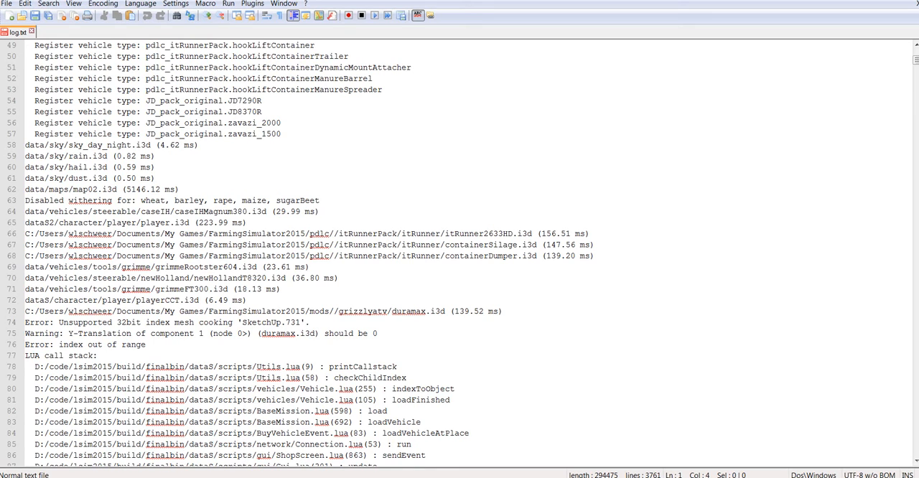
- Scroll on to lines 104–140 with repeated 'index out of range' errors and mono sound-file warnings
scroll(down, 3)
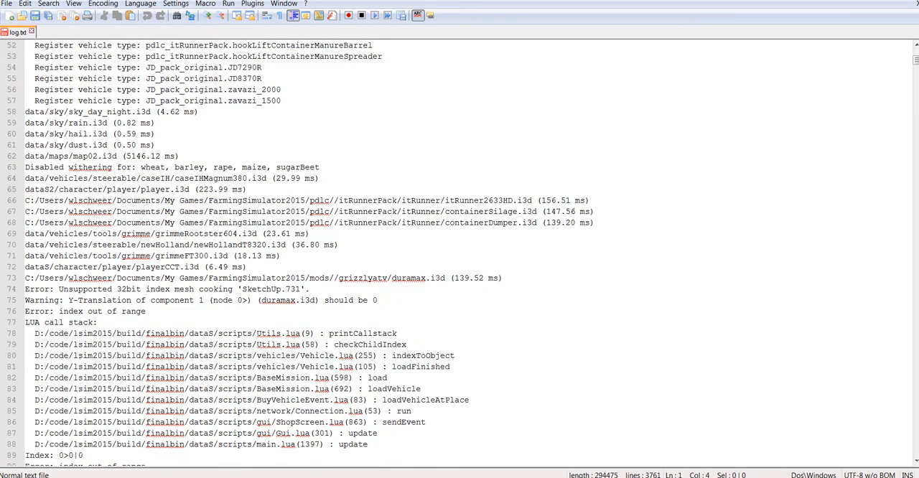
scroll(down, 3)
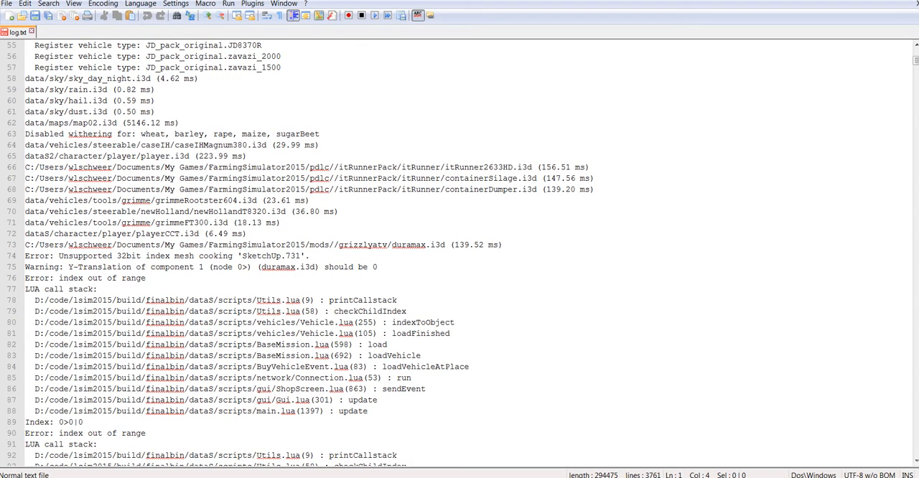
scroll(down, 3)
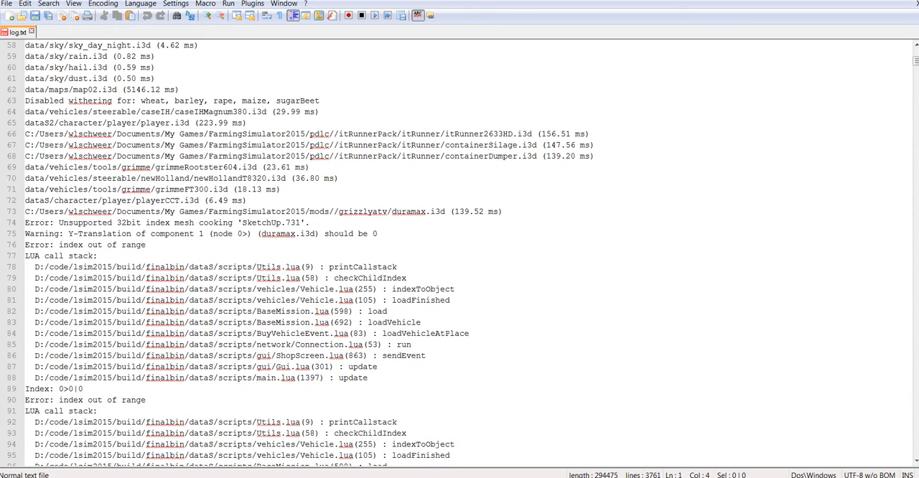
scroll(down, 3)
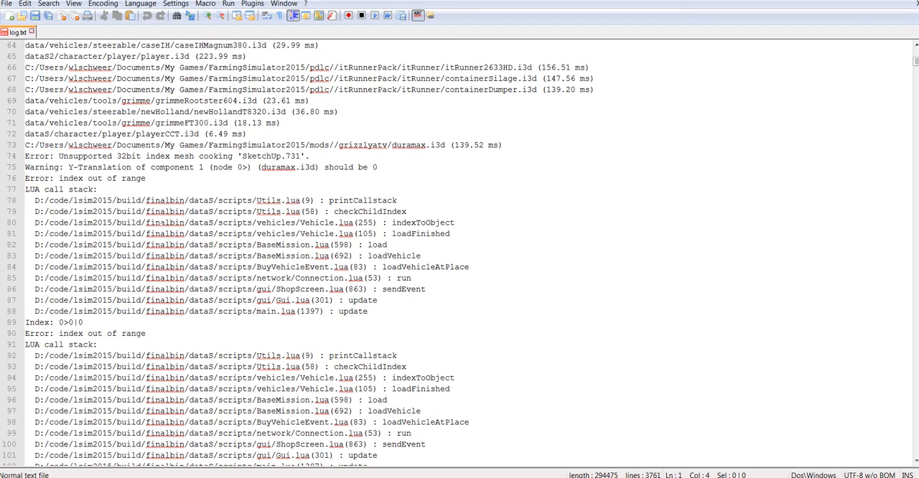
scroll(down, 3)
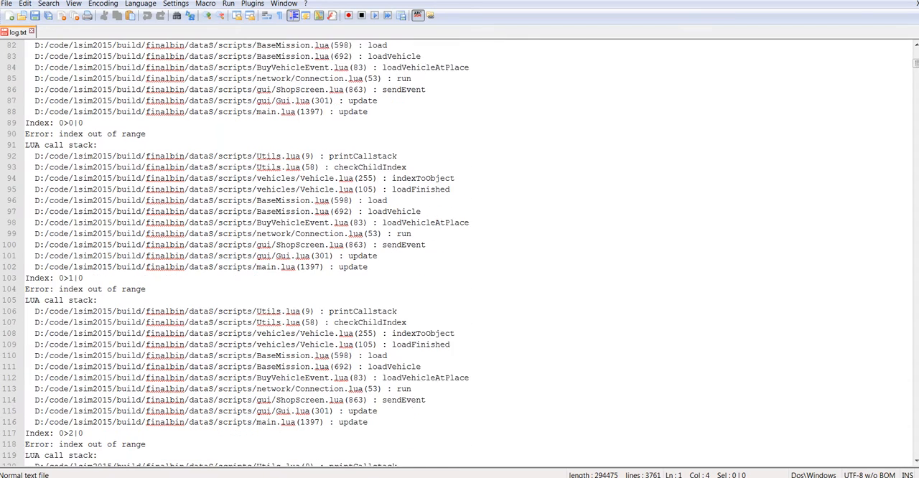
scroll(down, 3)
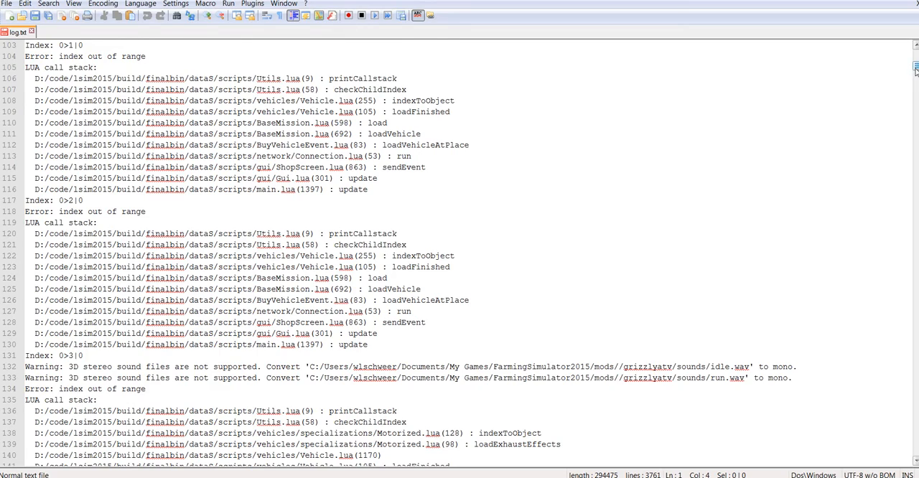
- Scroll far down to around line 1113, the 'Unknown entity id 140966' setShaderParameter warnings and call stacks
scroll(down, 3)
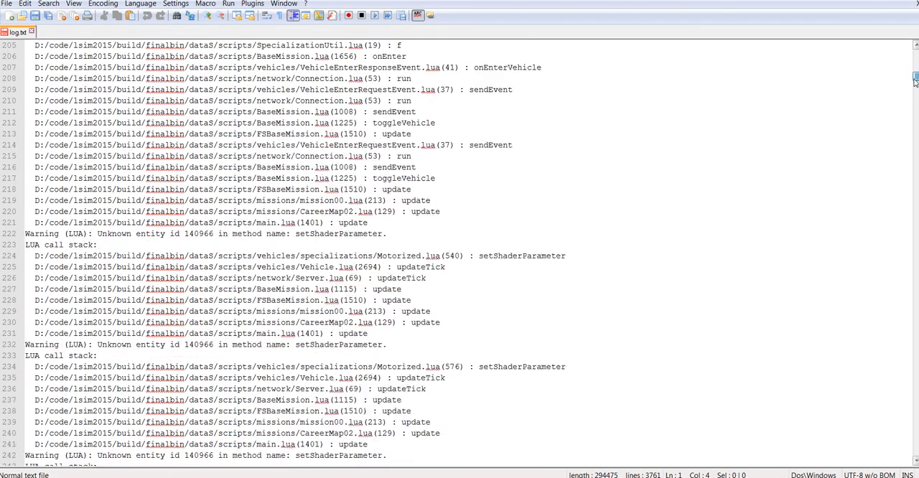
scroll(down, 3)
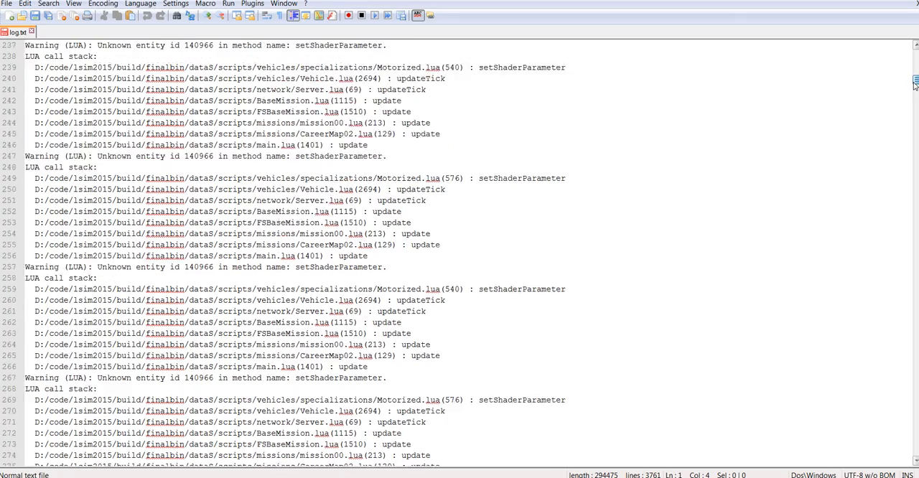
scroll(down, 3)
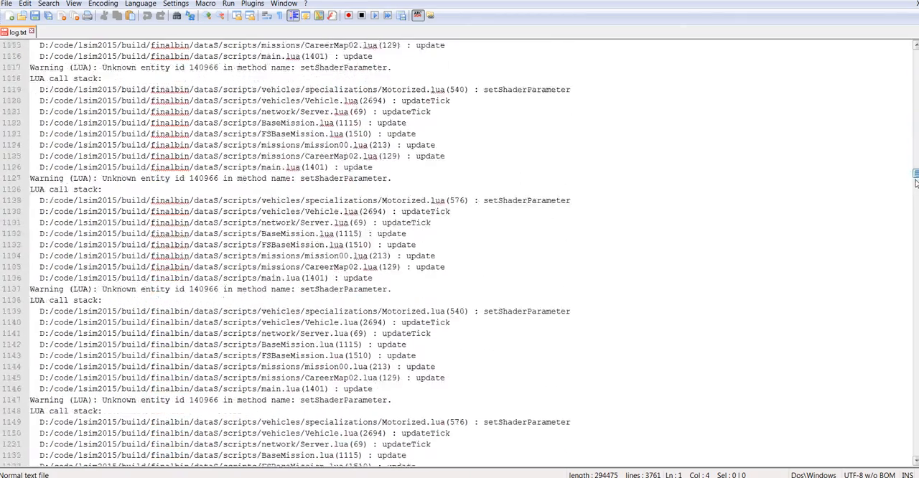